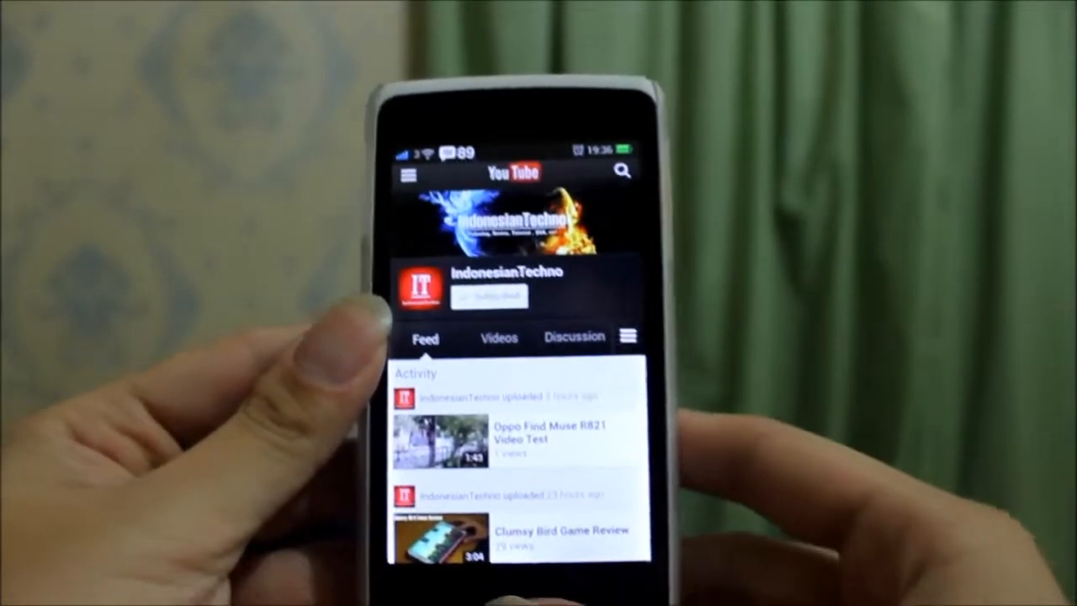
Open a new incognito tab from the Chrome menu and focus the 'Search or type URL' bar
scroll("down", 3)
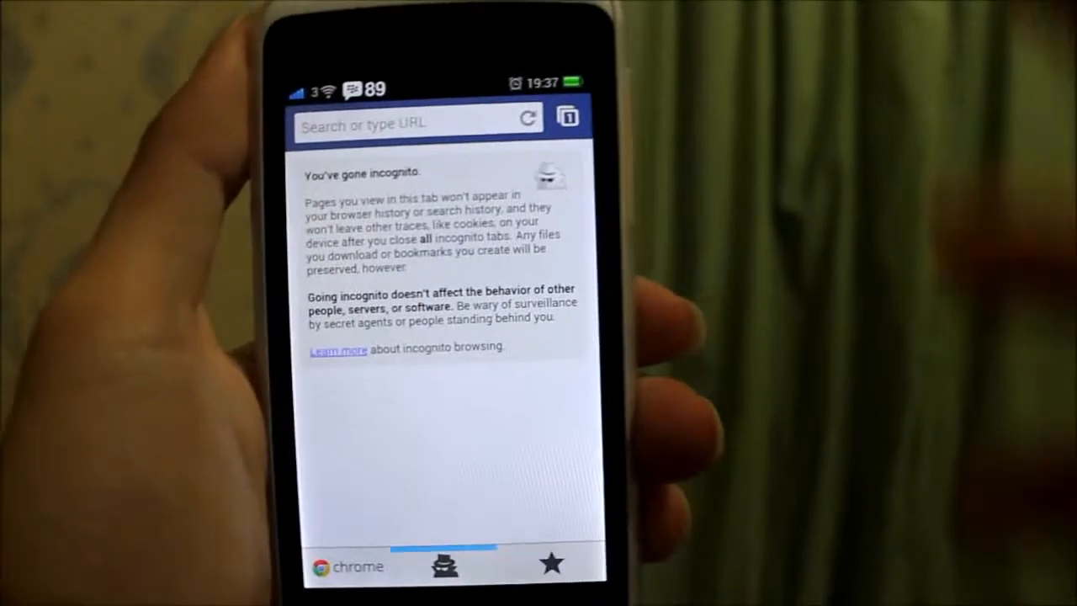
left_click(412, 123)
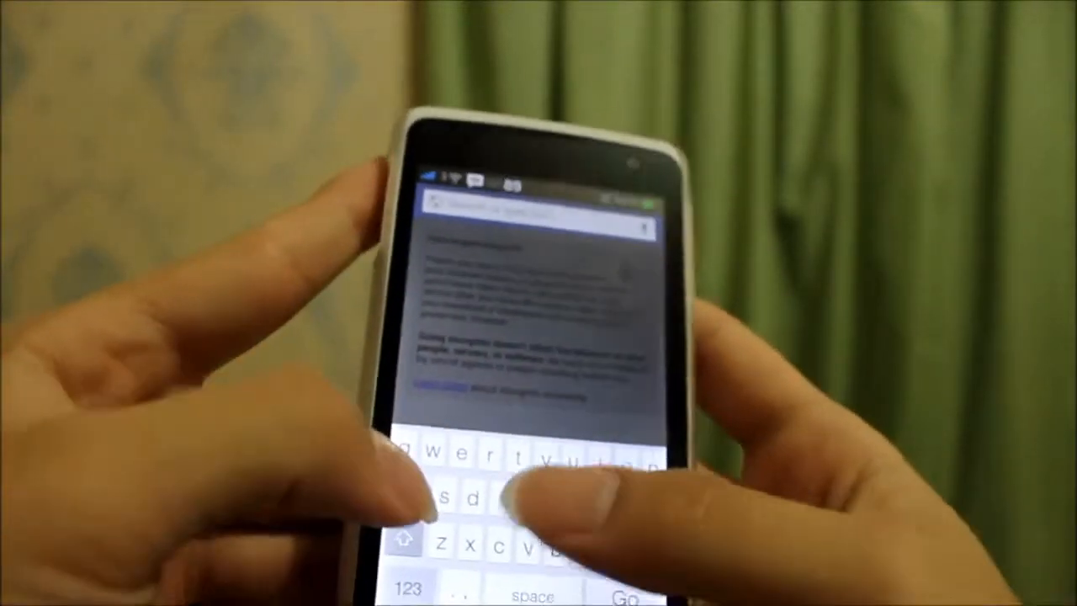